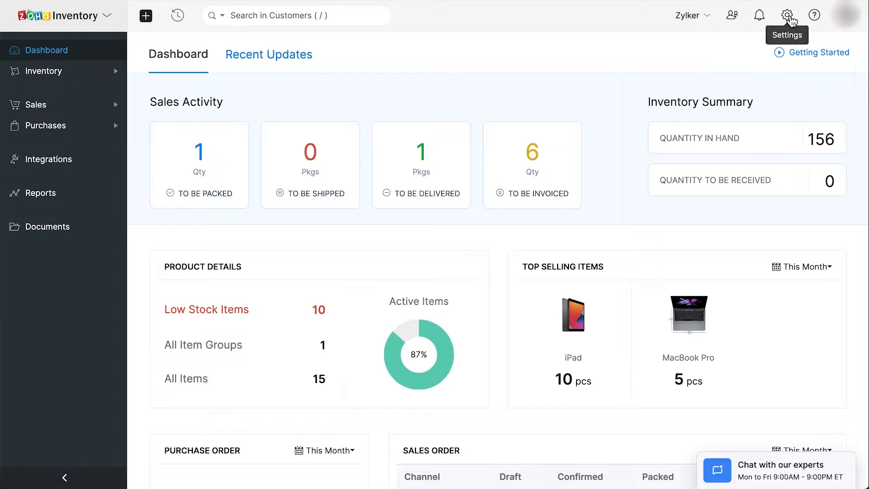
Go to Settings > Users & Roles and show the Roles list, which holds only Admin
click(787, 15)
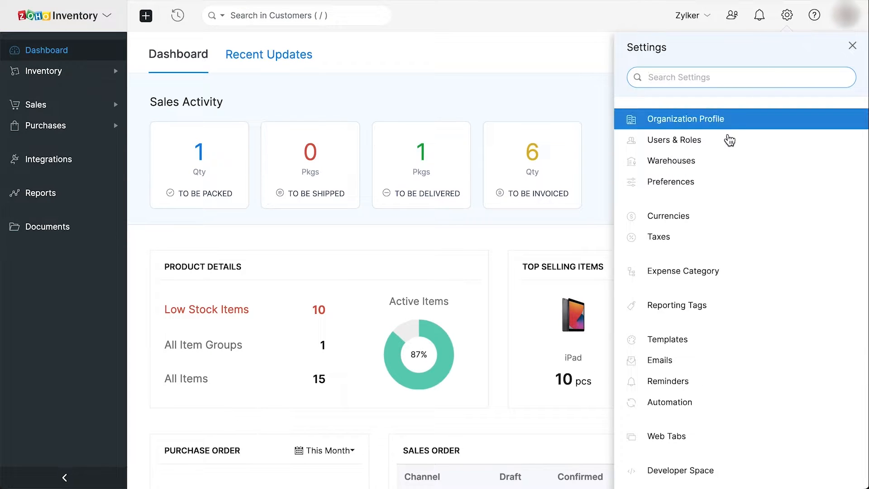
click(673, 139)
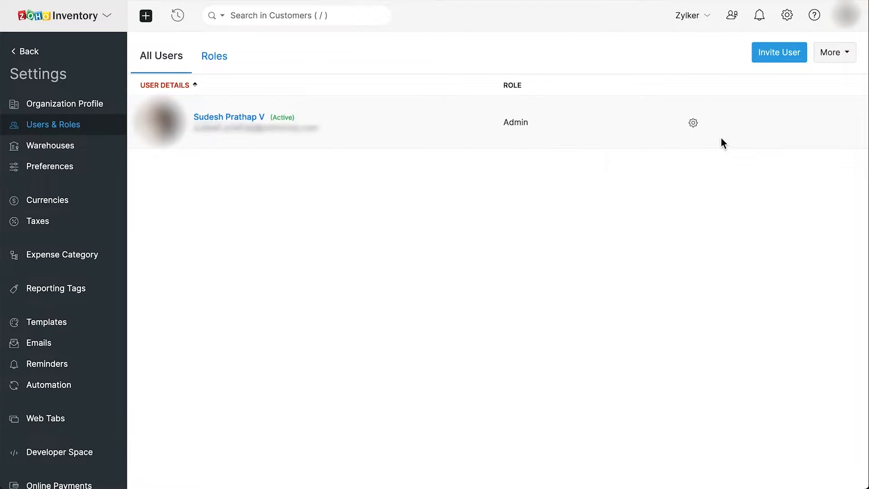
mouse_move(447, 109)
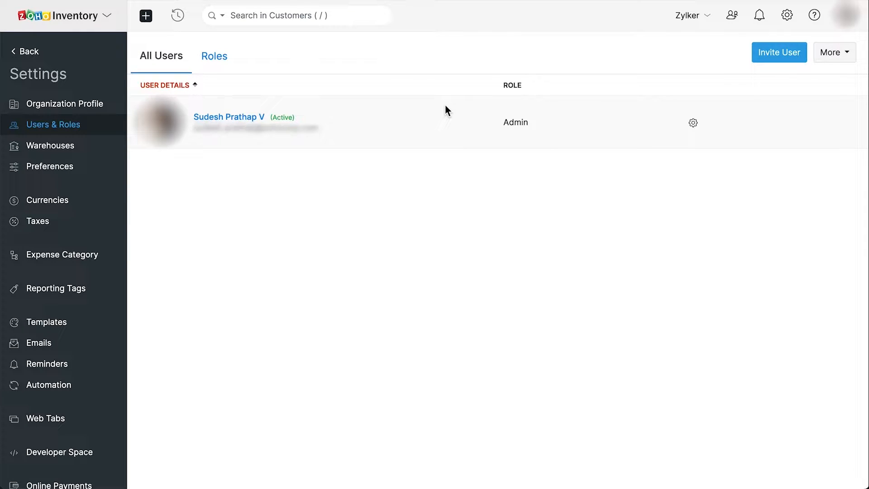
mouse_move(431, 107)
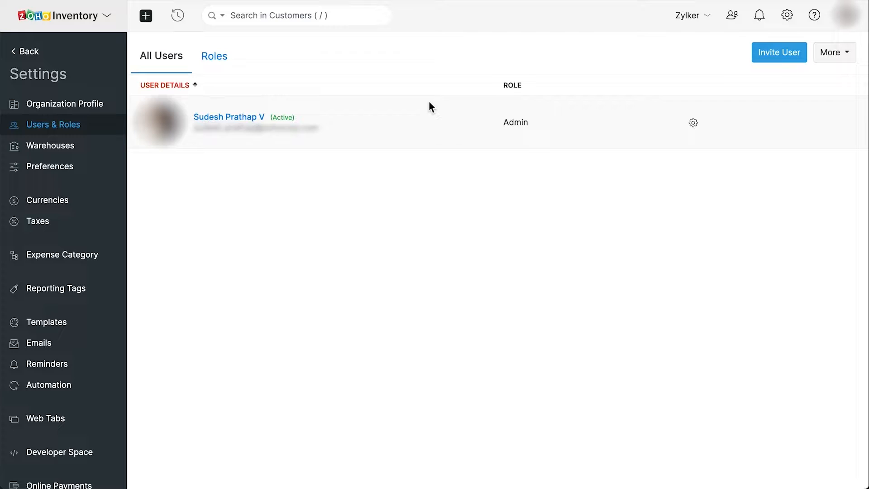
click(214, 57)
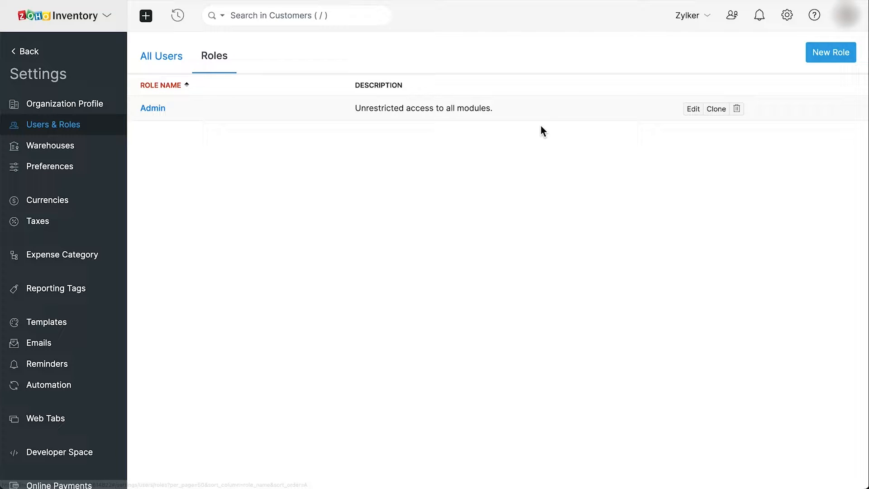
mouse_move(659, 158)
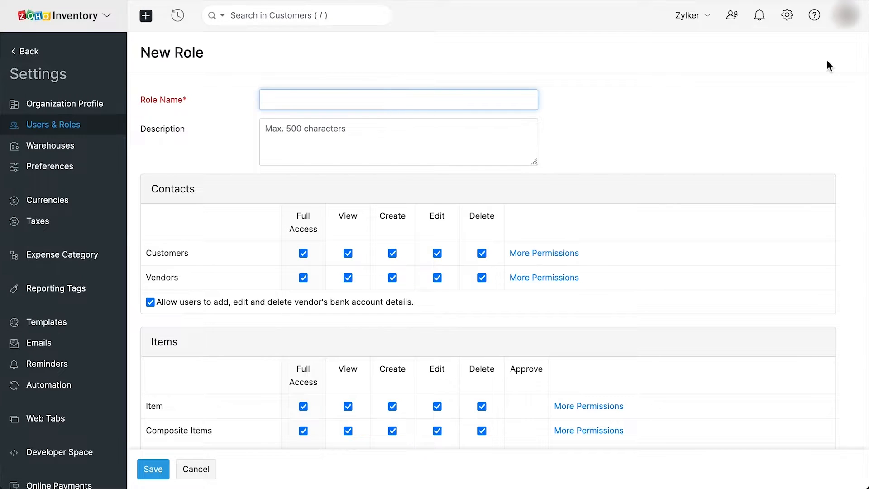
Name the new role 'Sales Staff', describe it 'Creates sales transactions', and remove full customer access
text(Sales Staff)
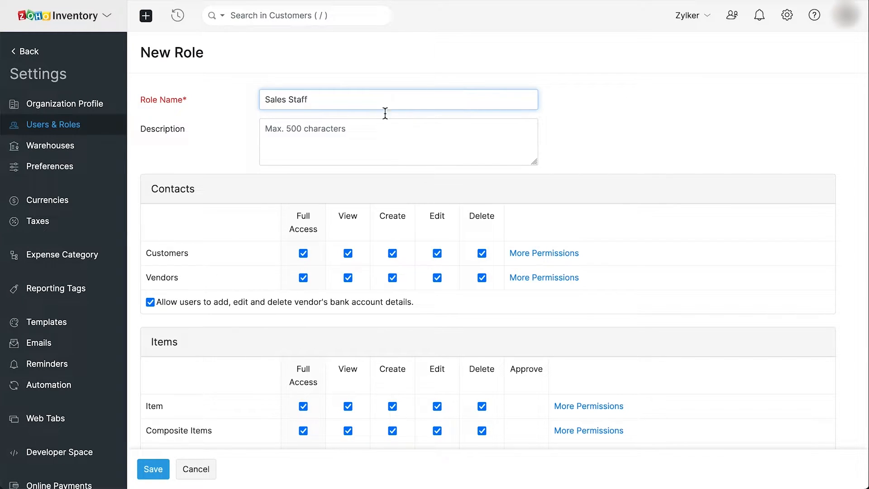
text(Creates sales transactions)
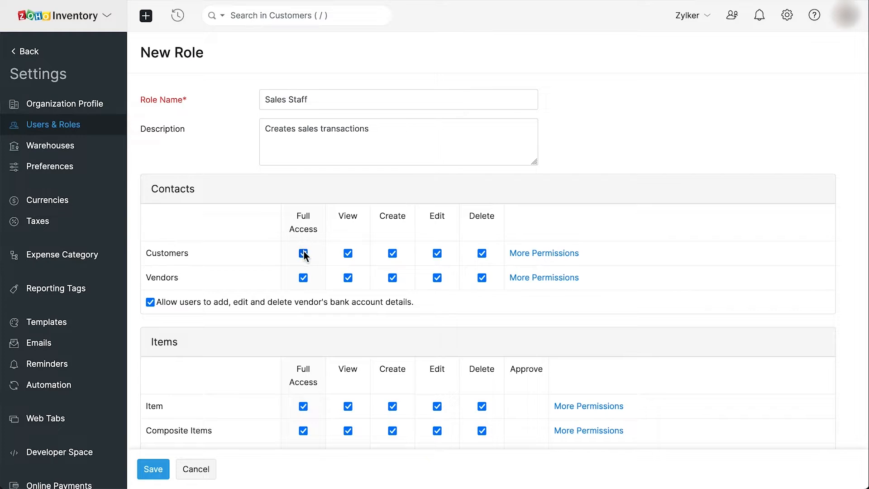
click(392, 253)
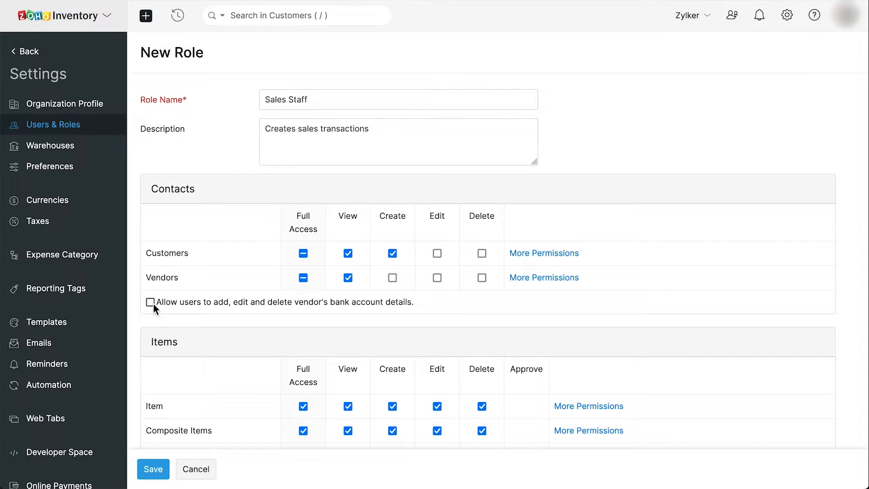
mouse_move(222, 325)
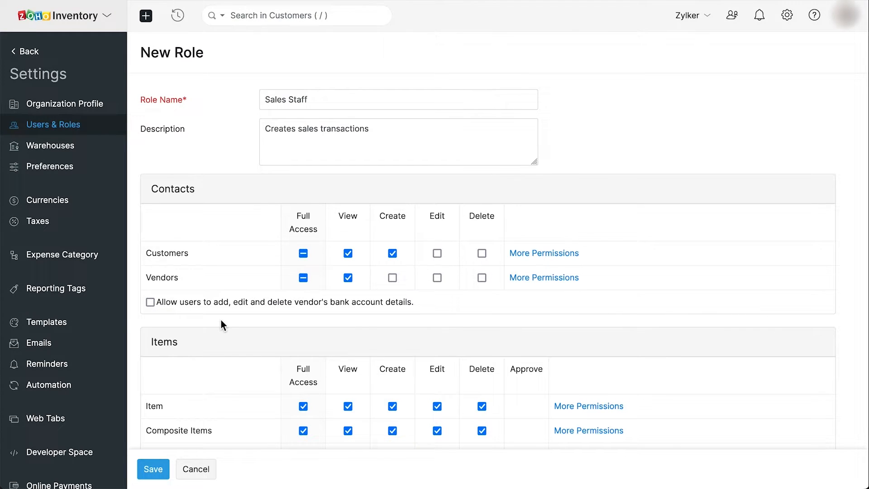
Restrict Items to view-only and sales documents to view and create, leaving purchases and accounts off
scroll(down, 3)
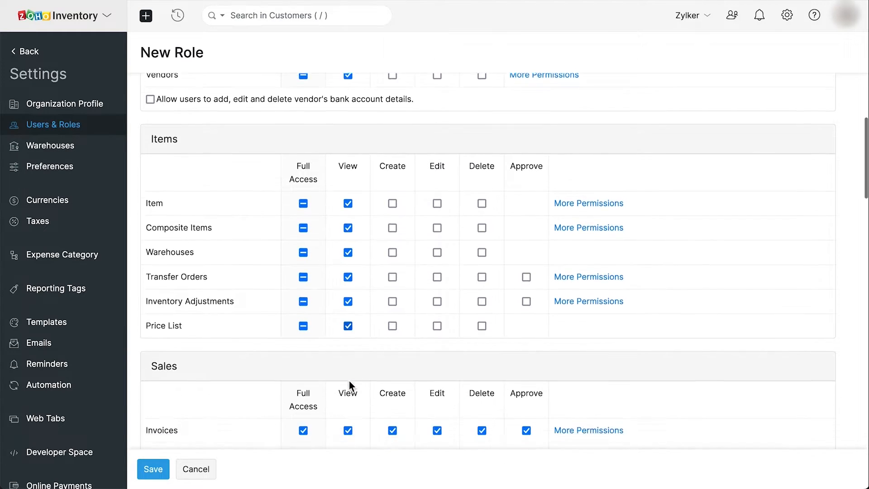
scroll(down, 3)
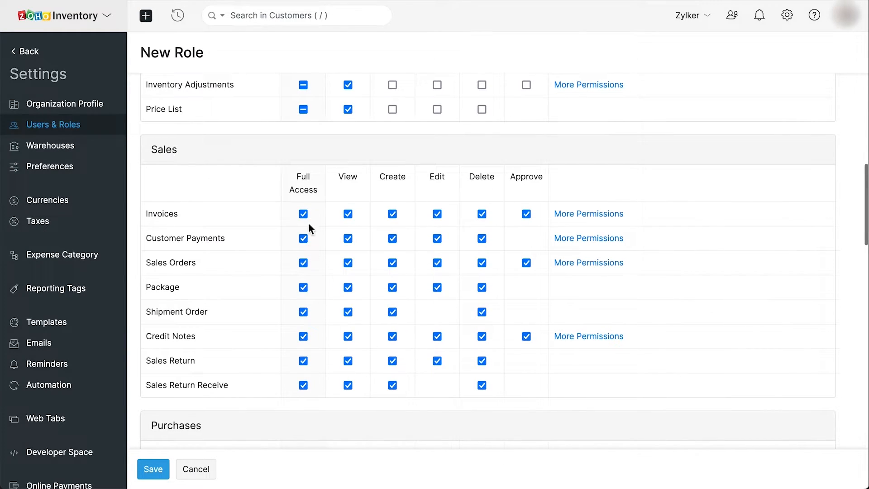
click(302, 214)
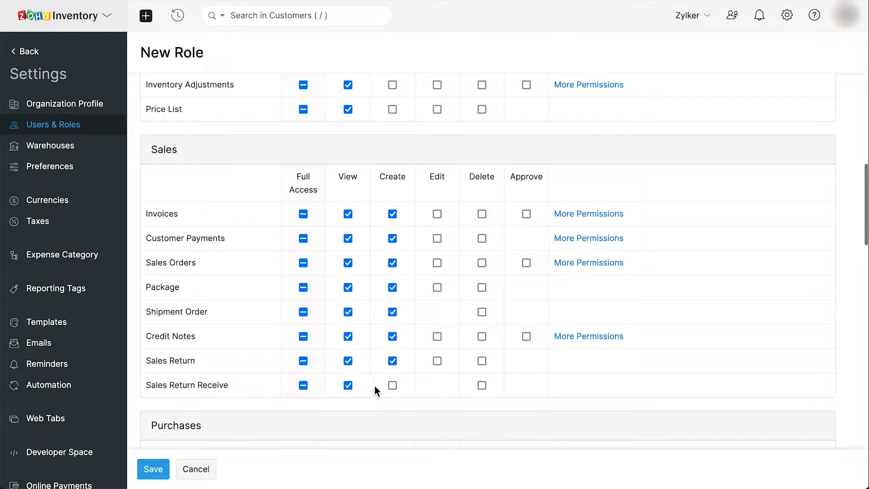
scroll(down, 3)
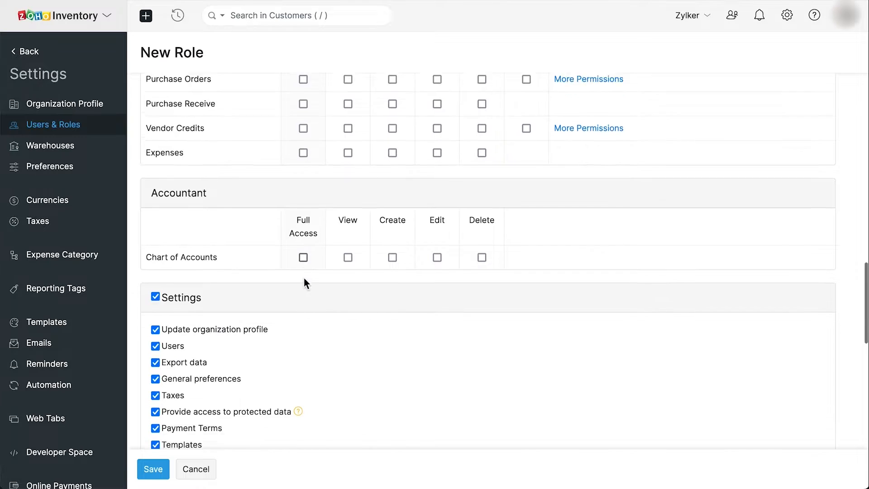
Revoke every Settings and documents permission for the Sales Staff role
scroll(down, 3)
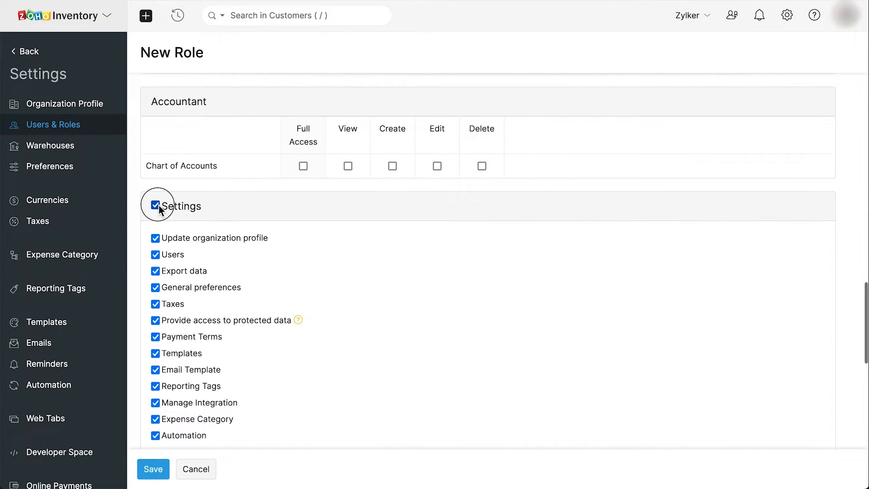
click(156, 205)
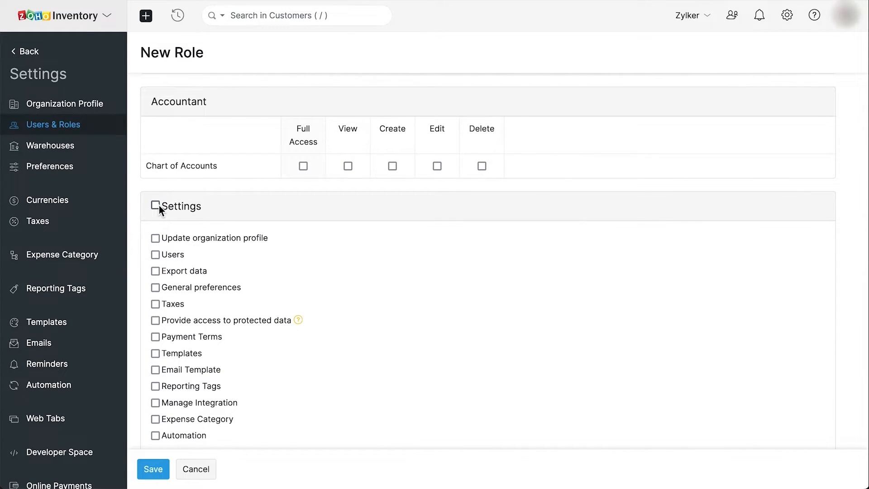
scroll(down, 3)
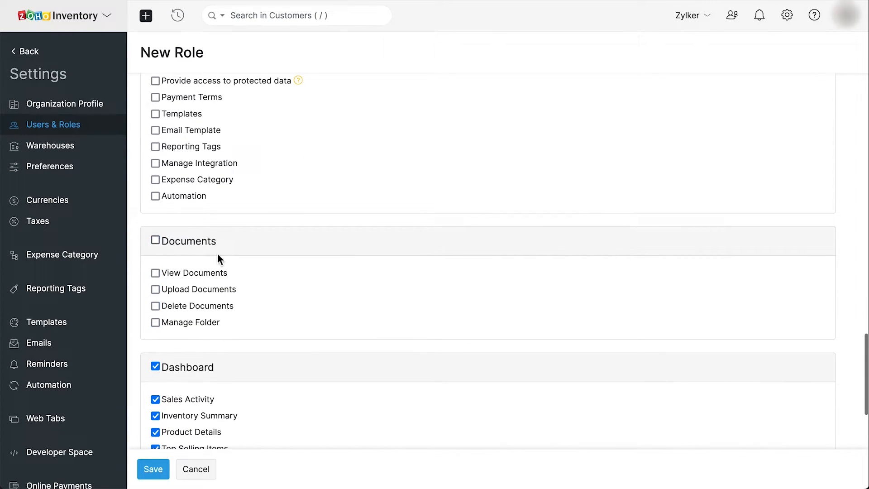
scroll(down, 3)
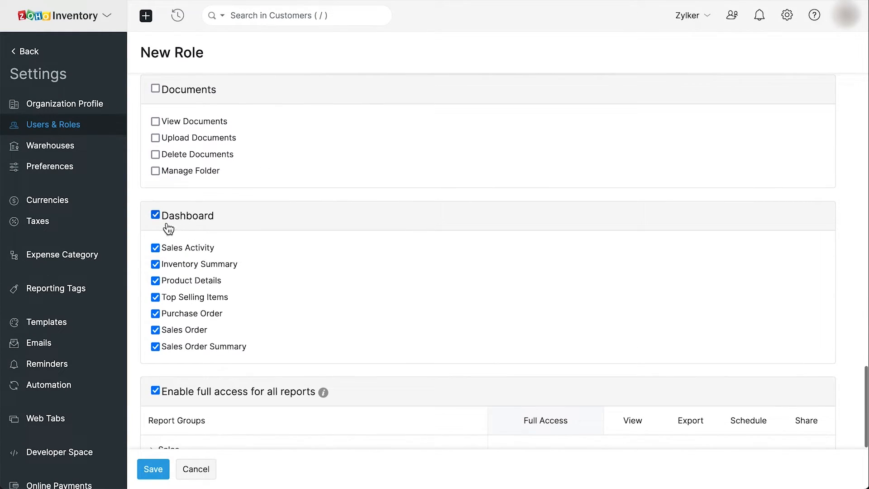
Clear all dashboard widgets, then allow Sales Activity through Sales Order Summary only
click(156, 215)
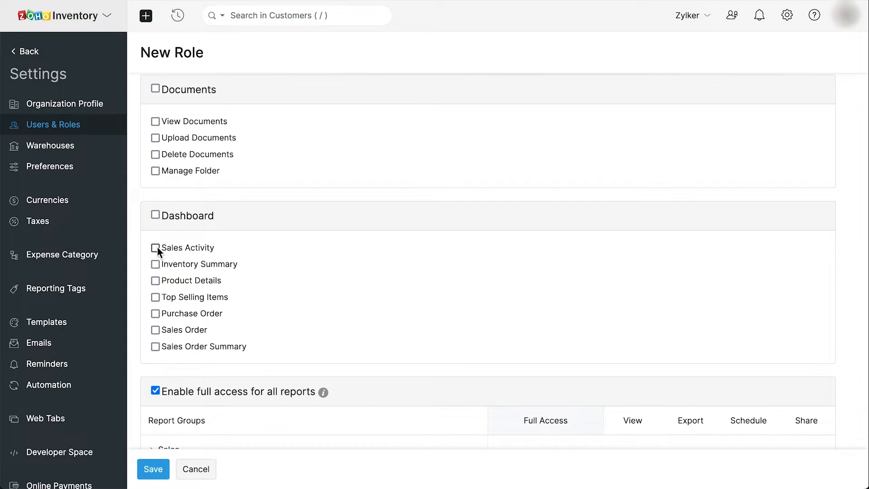
click(155, 247)
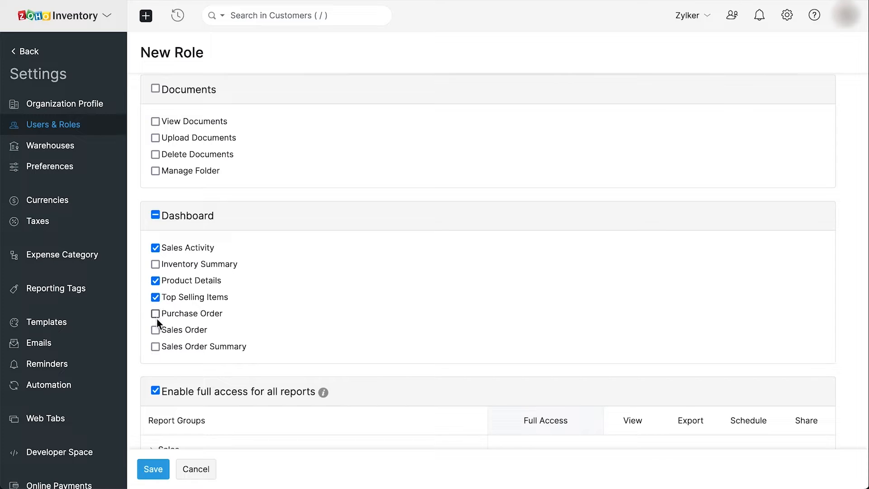
click(155, 345)
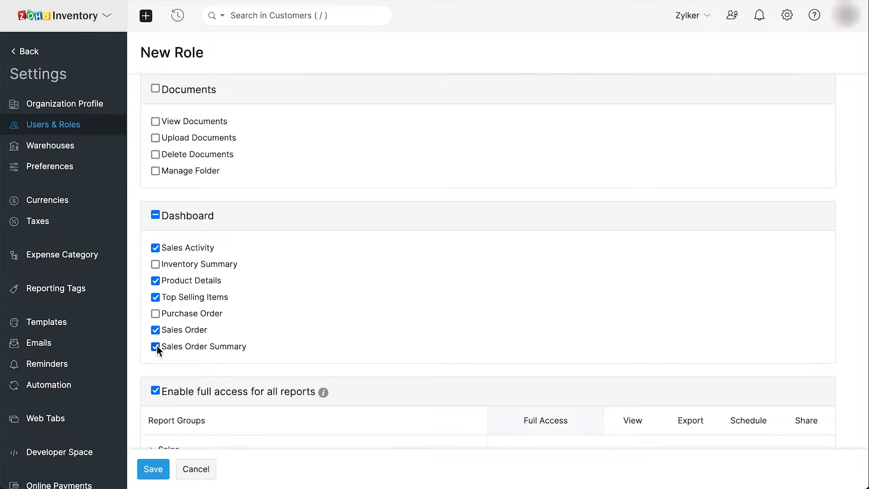
Disable full access to all reports and grant full access to every Sales report only
scroll(down, 3)
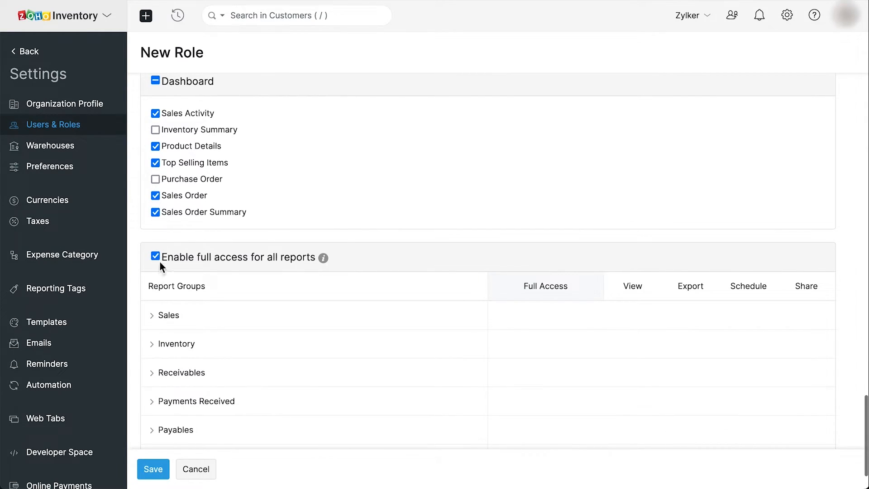
click(156, 256)
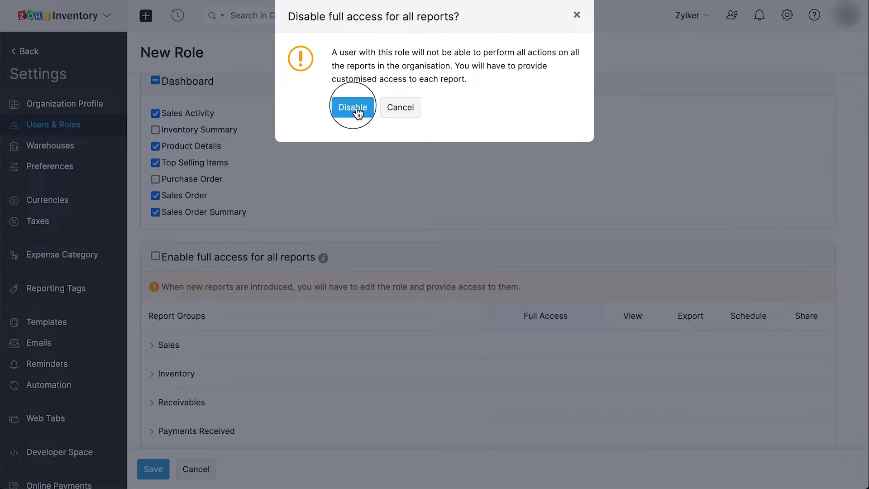
click(353, 107)
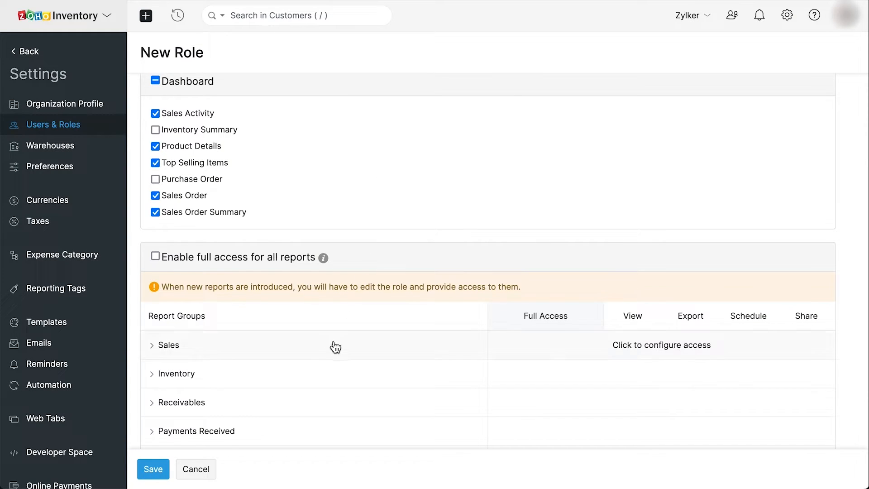
click(169, 345)
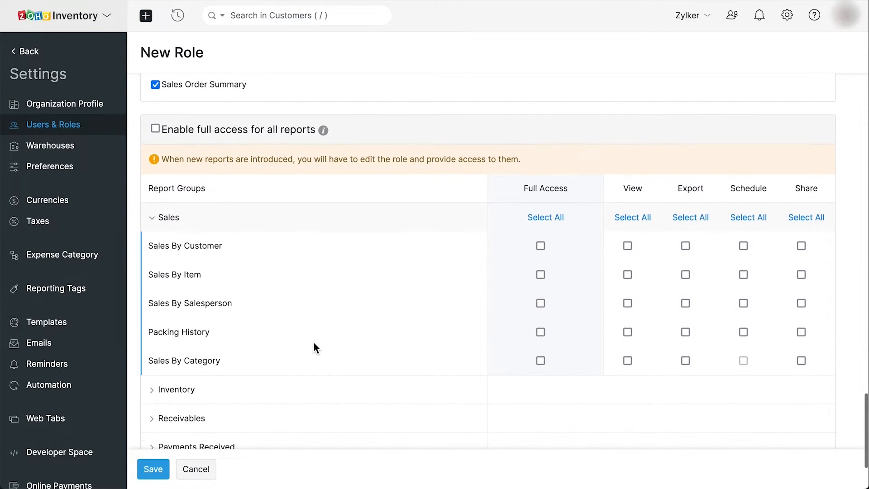
click(545, 217)
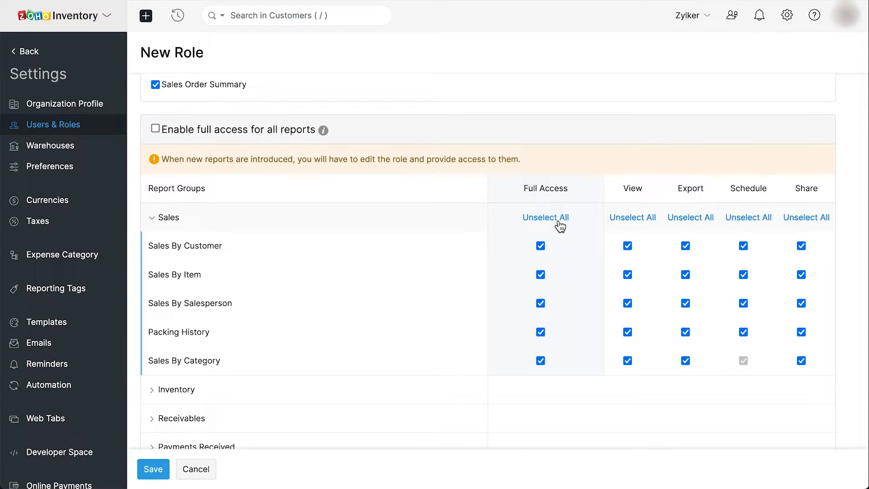
Save the Sales Staff role so it is listed beside Admin
scroll(down, 3)
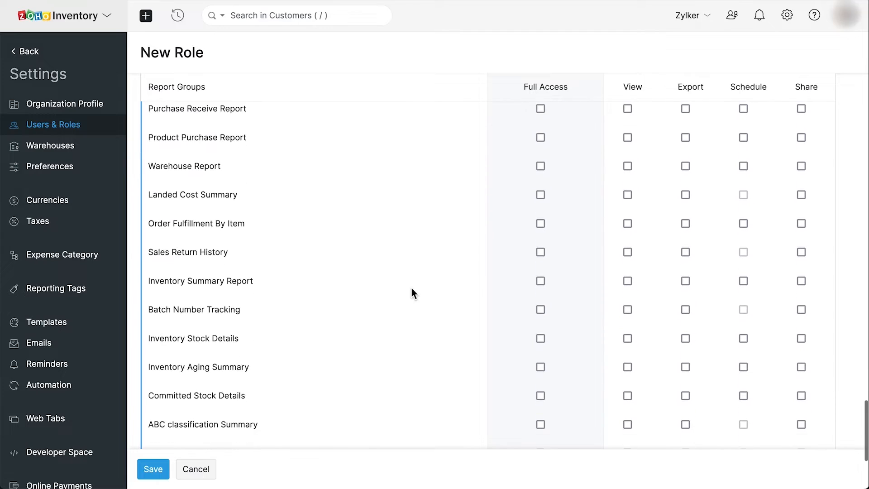
scroll(down, 3)
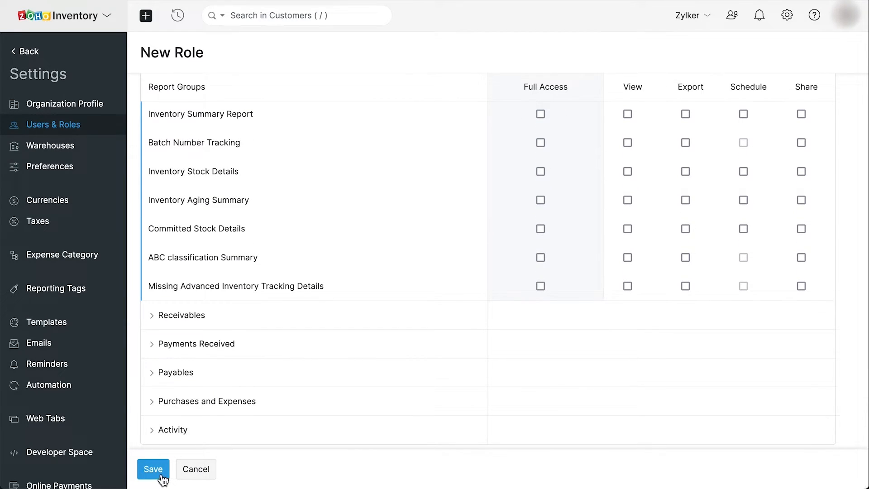
click(153, 469)
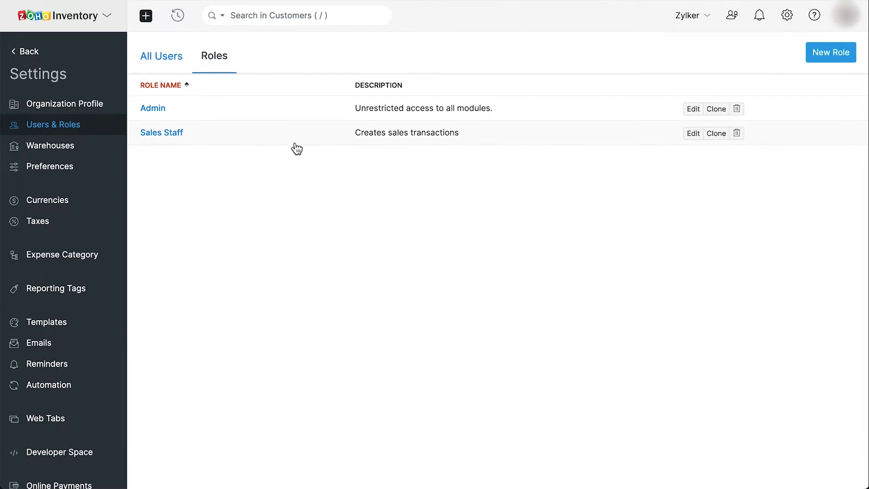
mouse_move(695, 148)
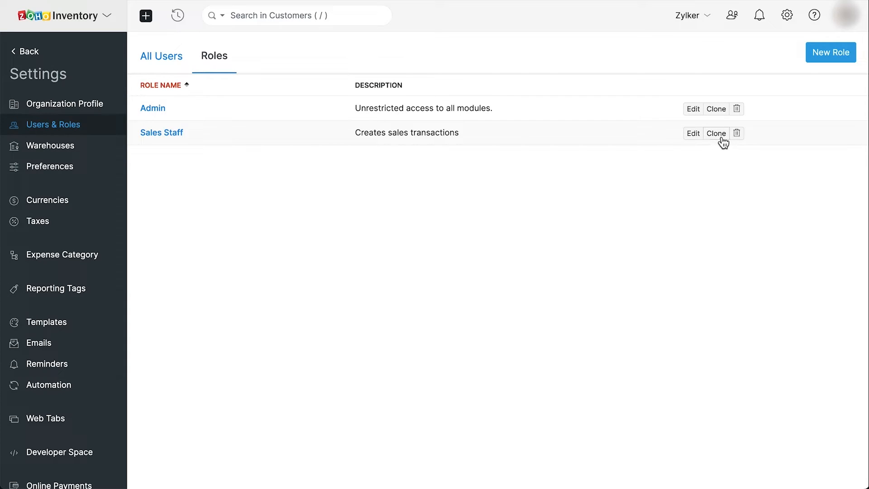
mouse_move(731, 144)
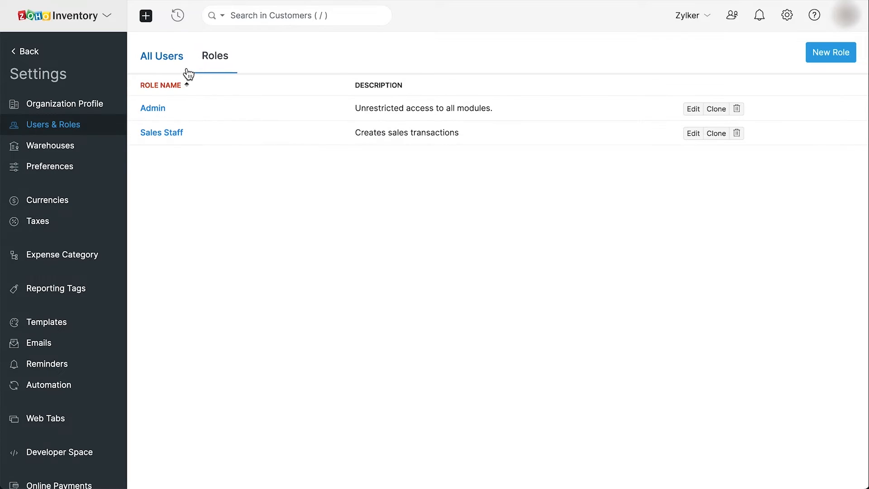
Switch from the Roles list to the All Users list showing the single Admin
click(161, 56)
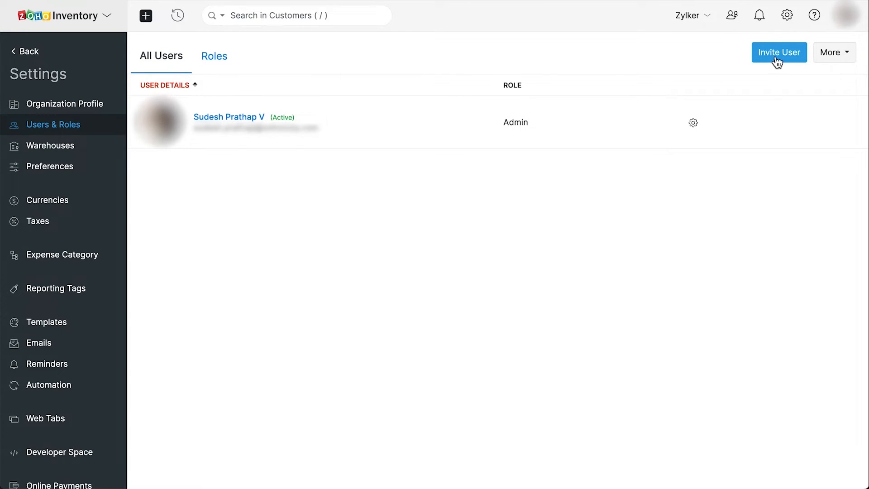
Invite user John by email with the Sales Staff role and send the invitation
click(780, 53)
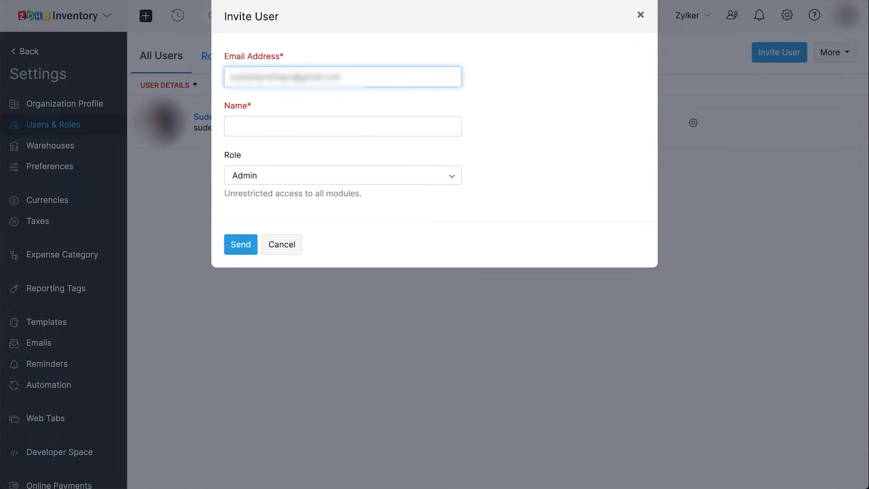
text(John)
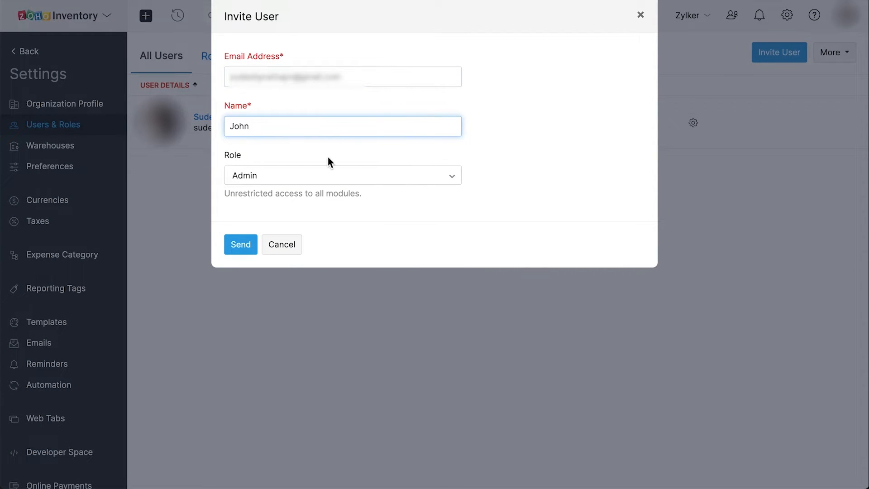
click(342, 175)
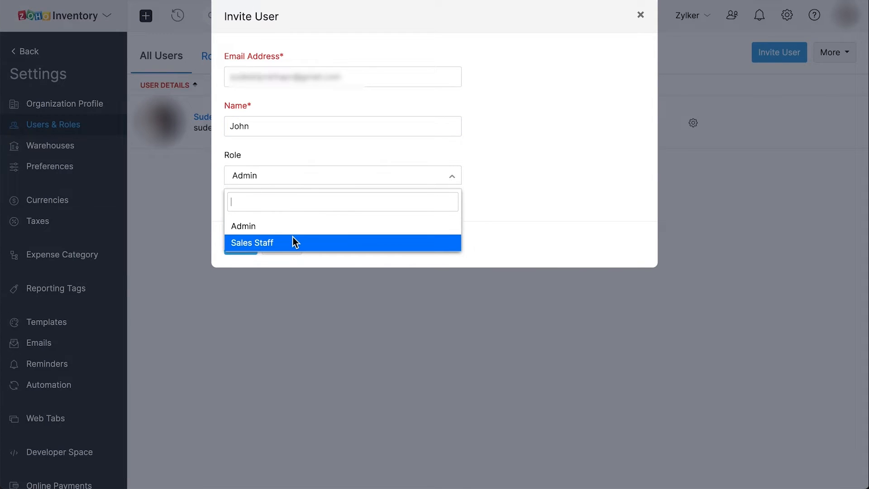
click(251, 243)
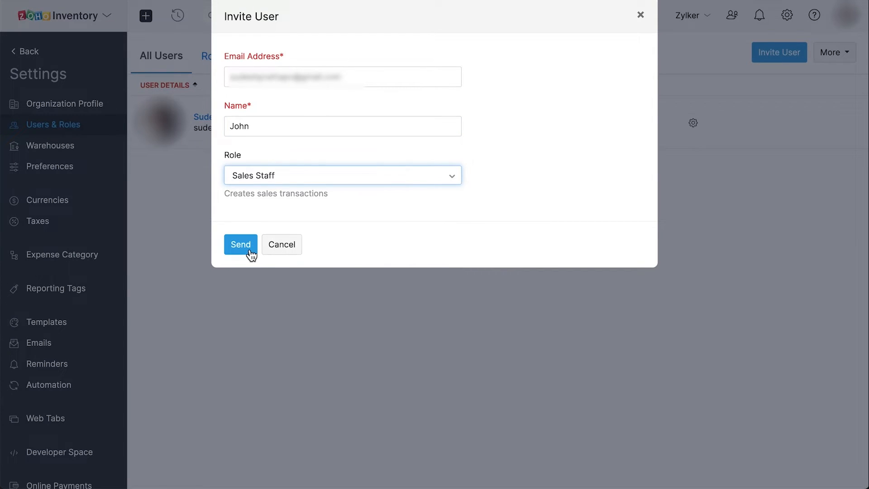
click(241, 245)
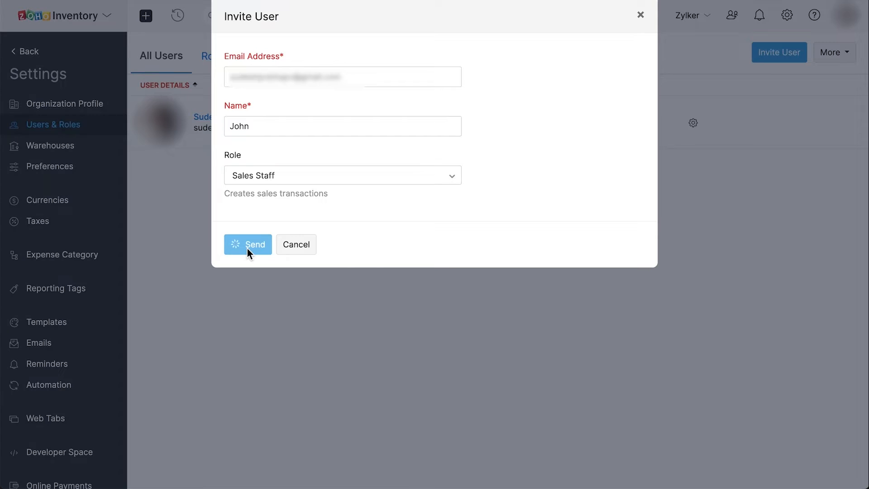
click(248, 245)
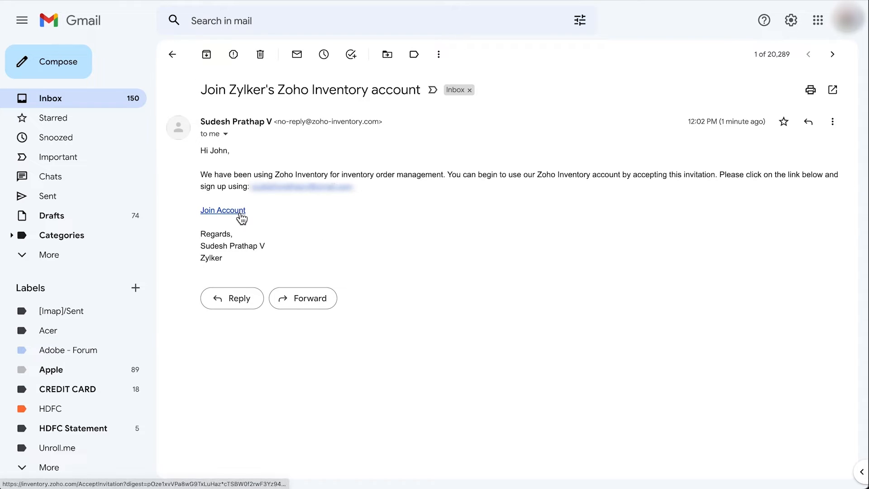
Accept the 'Join Zylker's Zoho Inventory account' invitation from John's Gmail
click(223, 210)
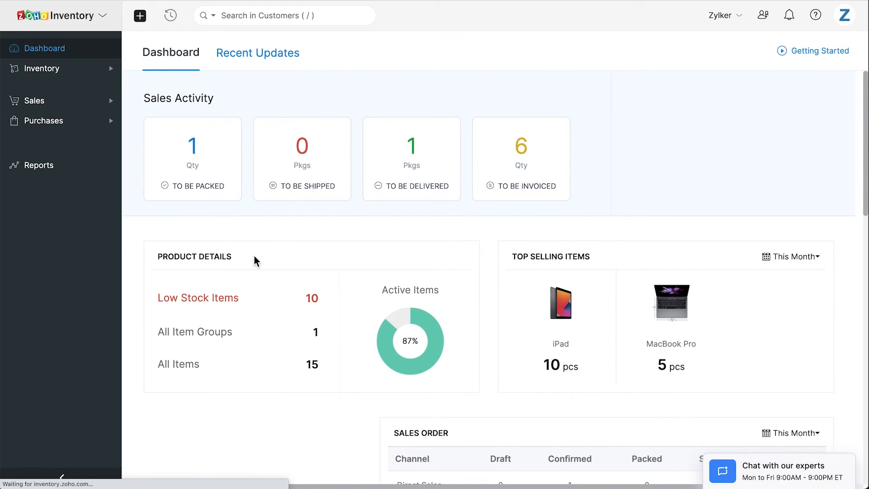
As John, review the limited dashboard and open the Inventory Items list
scroll(down, 3)
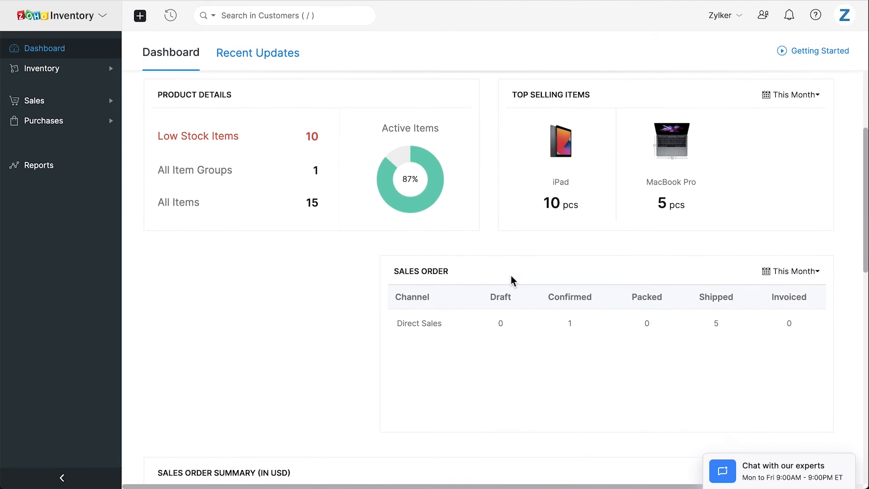
scroll(down, 3)
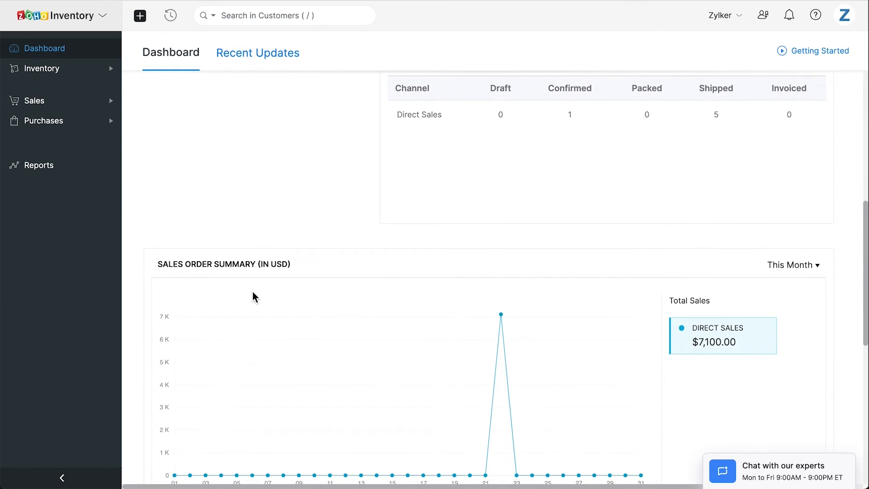
click(41, 69)
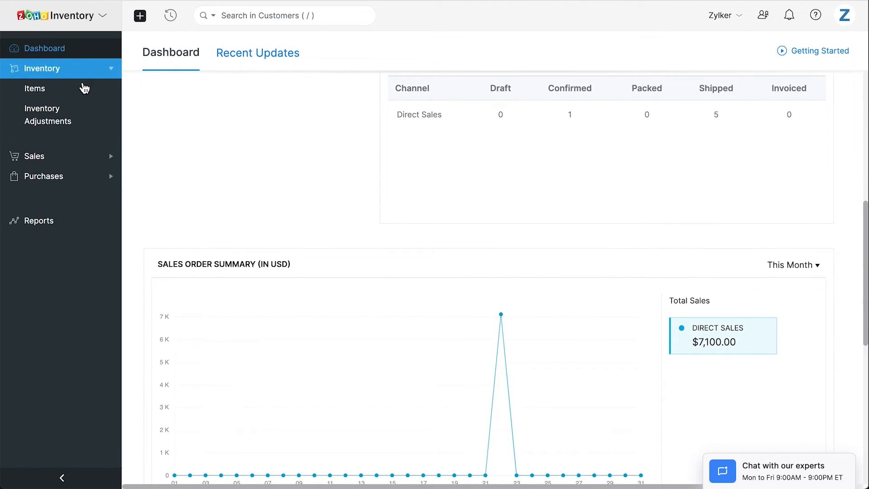
click(35, 89)
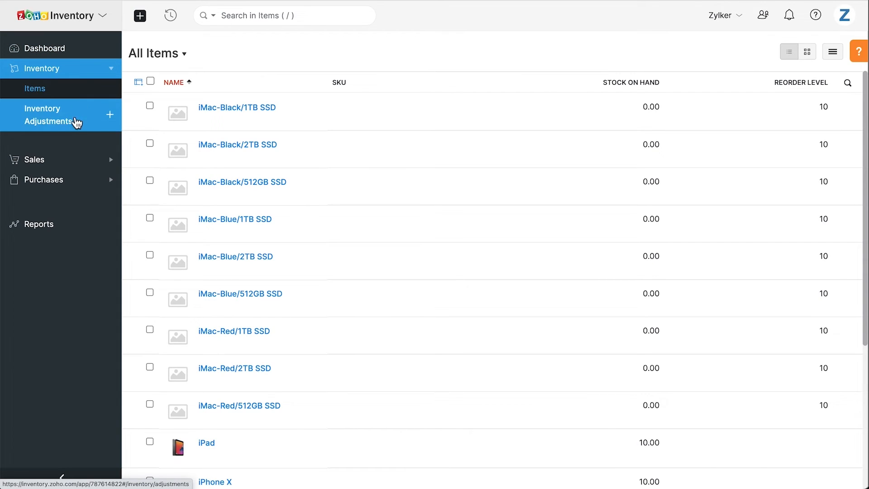